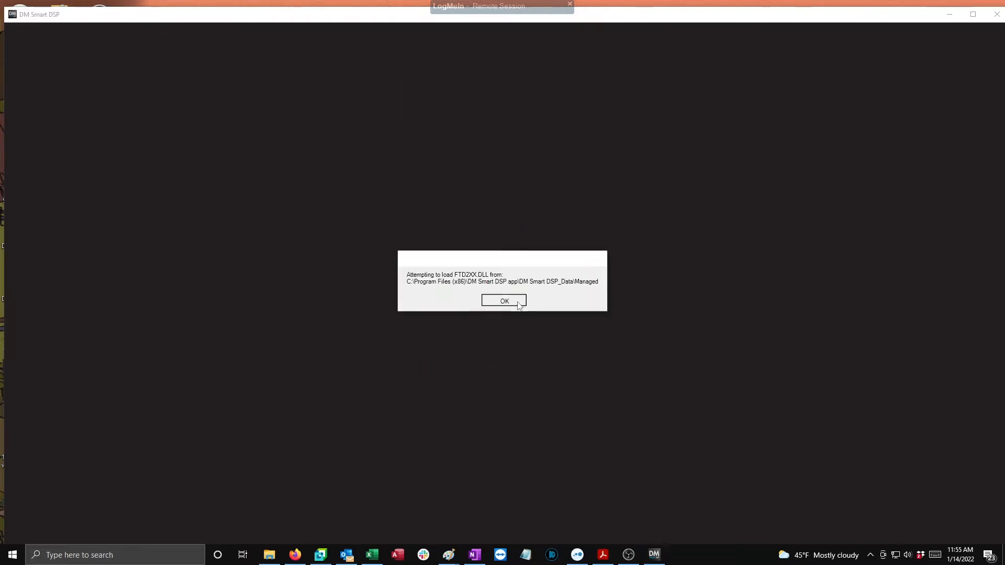
Step: Acknowledge the 'Attempting to load FTD2XX.DLL' message so the DSP control screen appears
{"action": "left_click", "coordinate": [504, 302]}
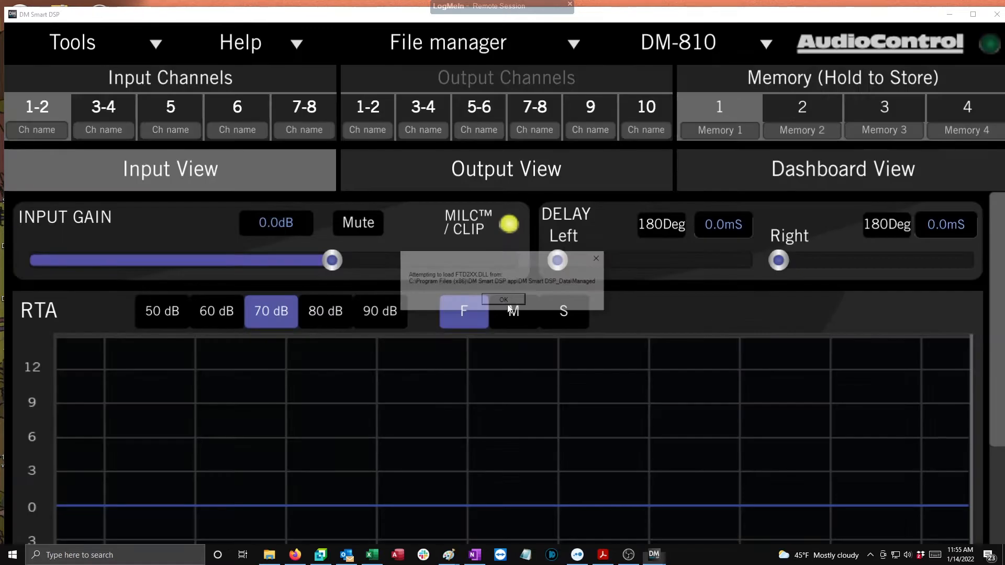
{"action": "left_click", "coordinate": [503, 299]}
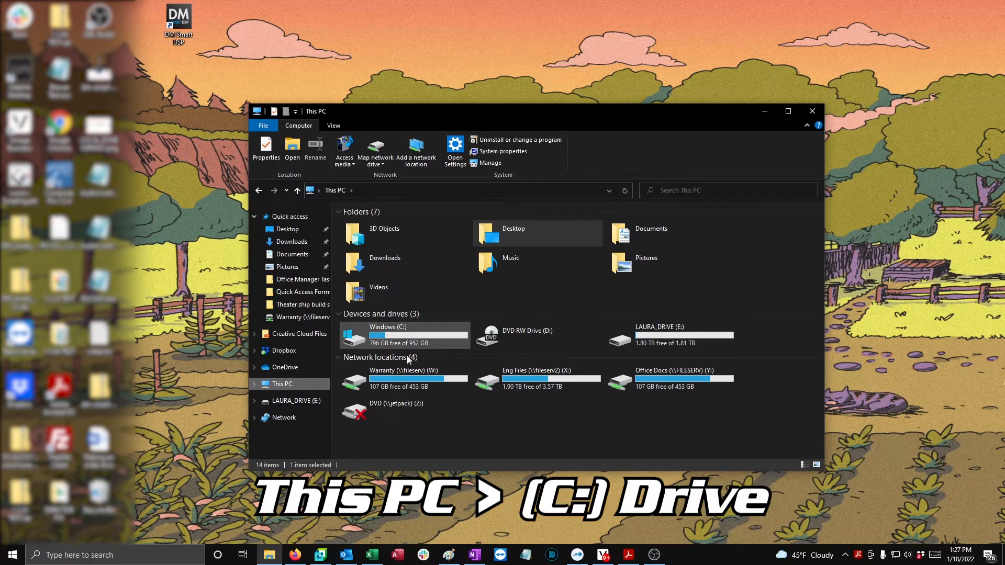
Step: Navigate C: > Program Files (x86) > DM Smart DSP app and select CDM21228_Setup.exe
{"action": "double_click", "coordinate": [387, 335]}
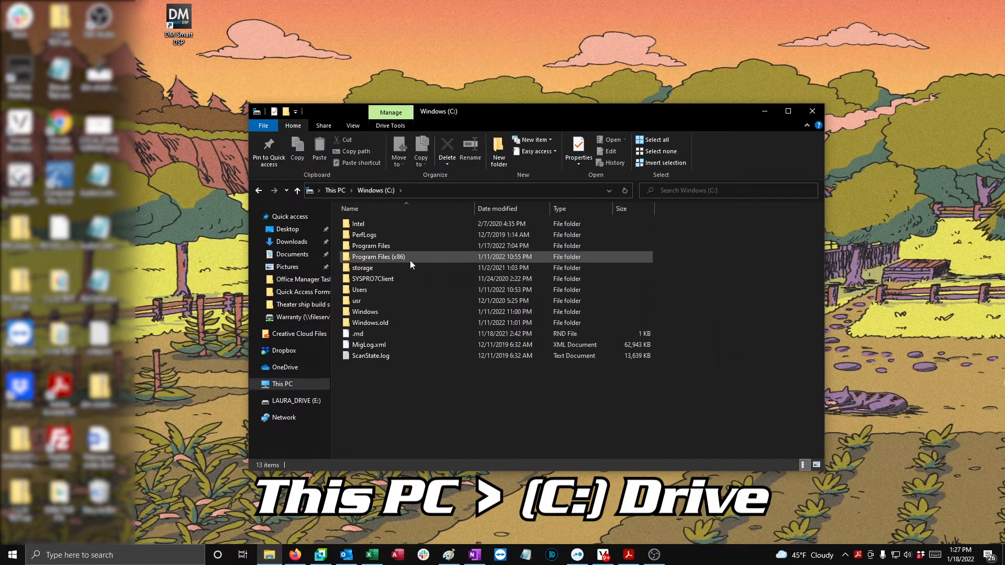
{"action": "double_click", "coordinate": [378, 256]}
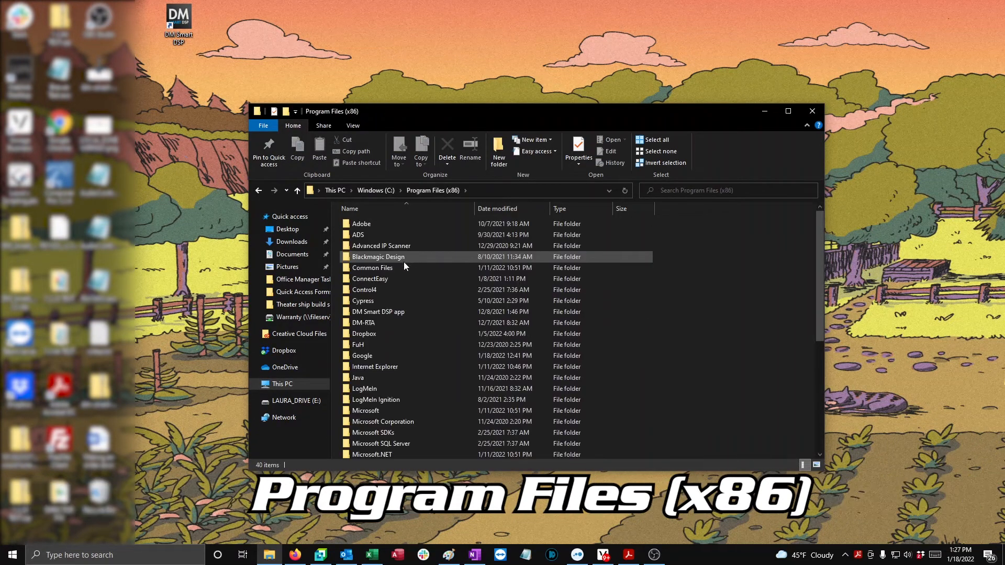
{"action": "left_click", "coordinate": [377, 312]}
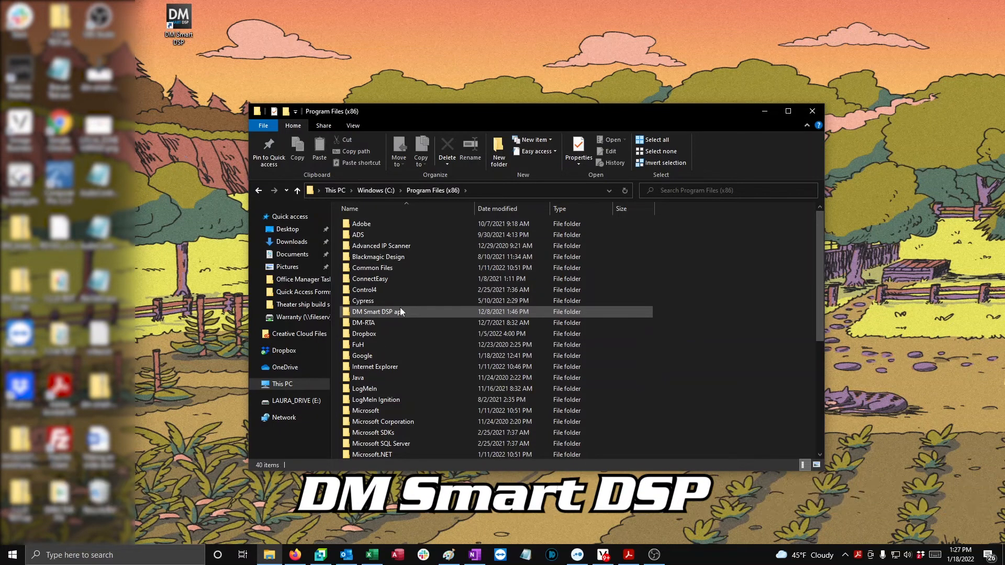
{"action": "double_click", "coordinate": [378, 312]}
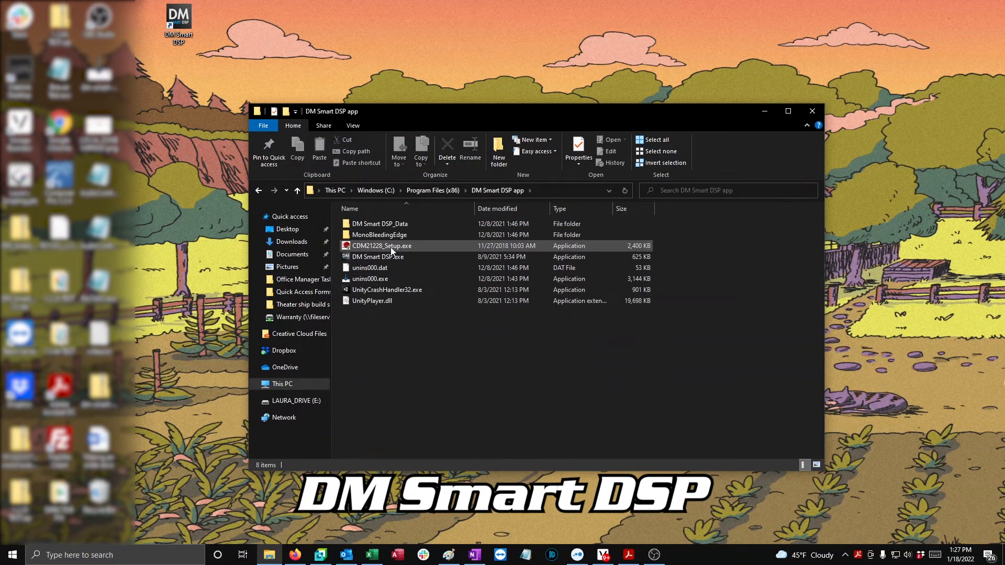
{"action": "left_click", "coordinate": [381, 246]}
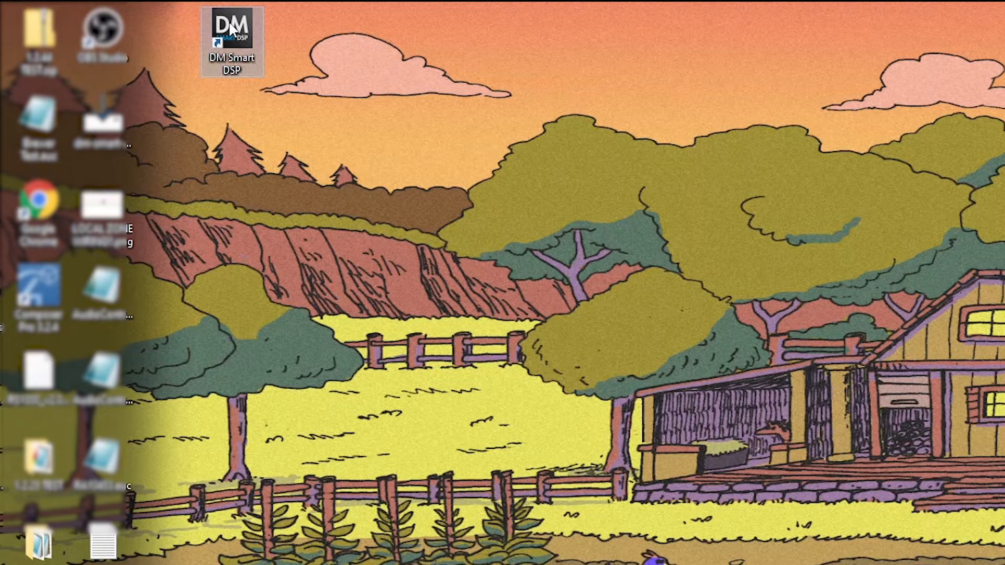
Step: Open the DM Smart DSP desktop shortcut's file location via its context menu
{"action": "right_click", "coordinate": [232, 29]}
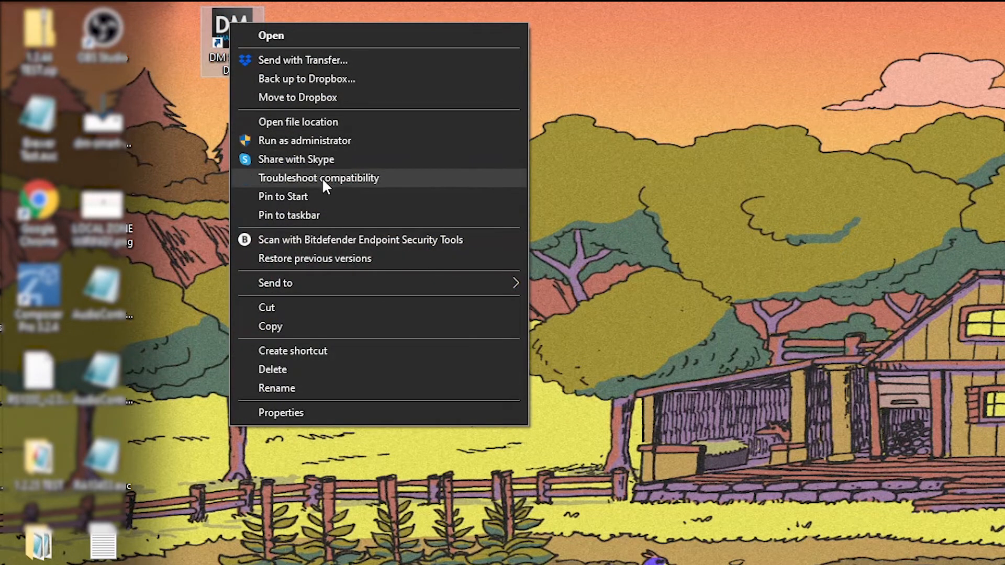
{"action": "mouse_move", "coordinate": [298, 121]}
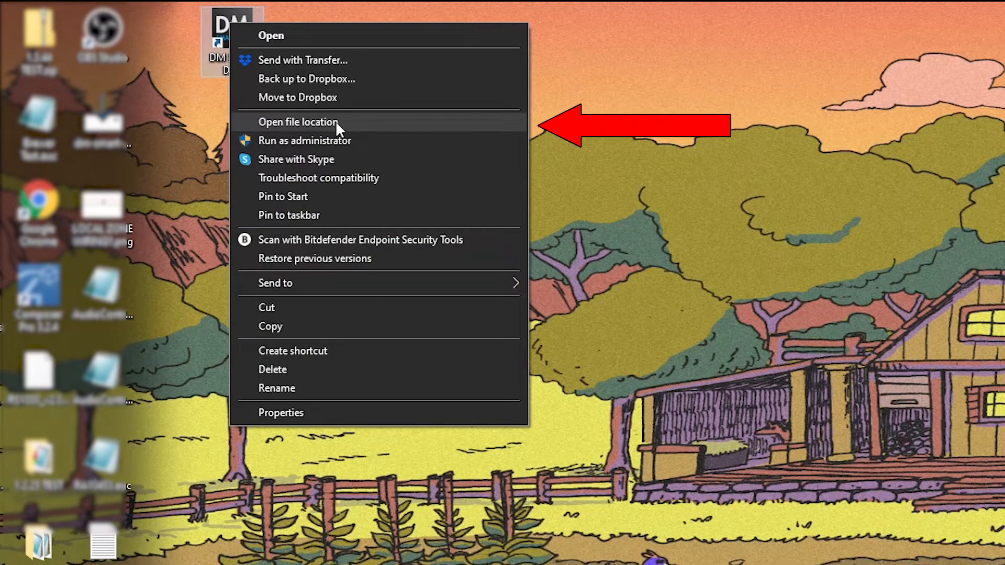
{"action": "left_click", "coordinate": [271, 36]}
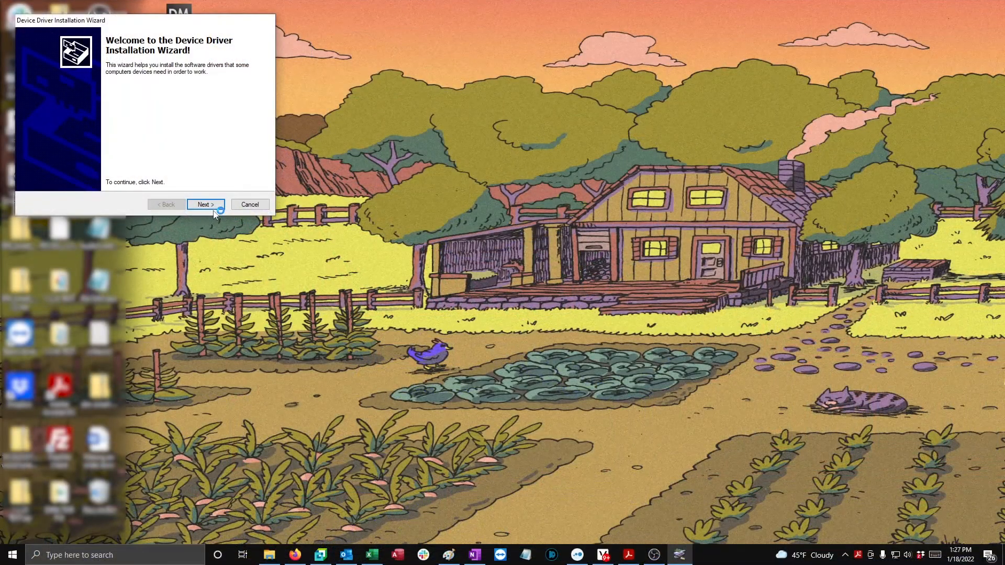
Step: Accept the license agreement and complete the FTDI CDM driver installation wizard
{"action": "left_click", "coordinate": [204, 204]}
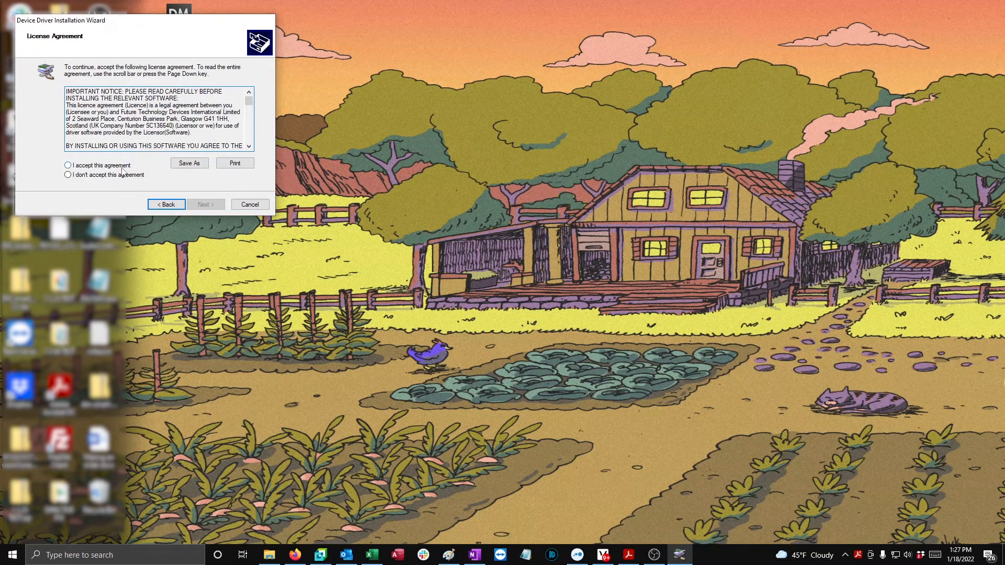
{"action": "left_click", "coordinate": [66, 165]}
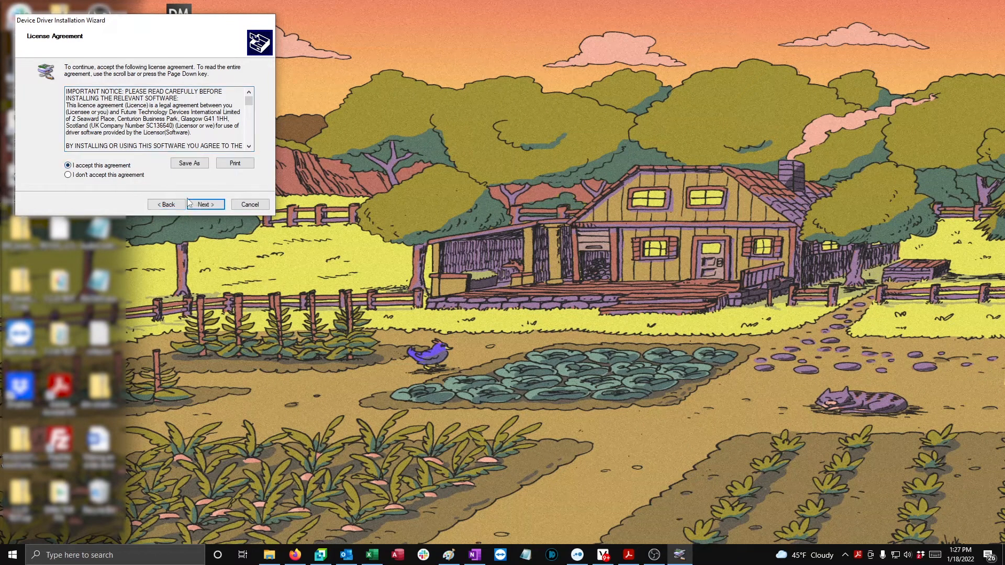
{"action": "left_click", "coordinate": [204, 204]}
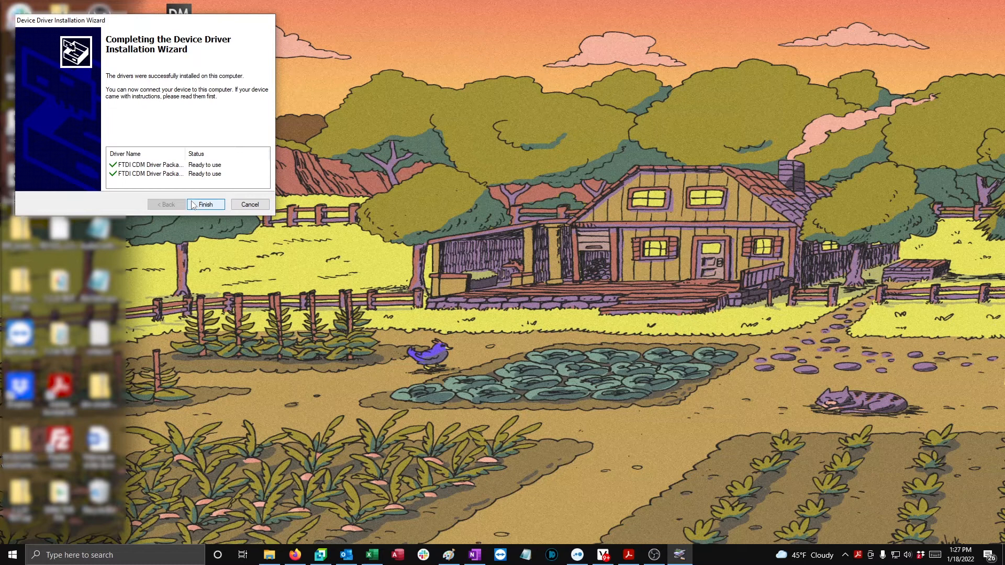
{"action": "left_click", "coordinate": [206, 204]}
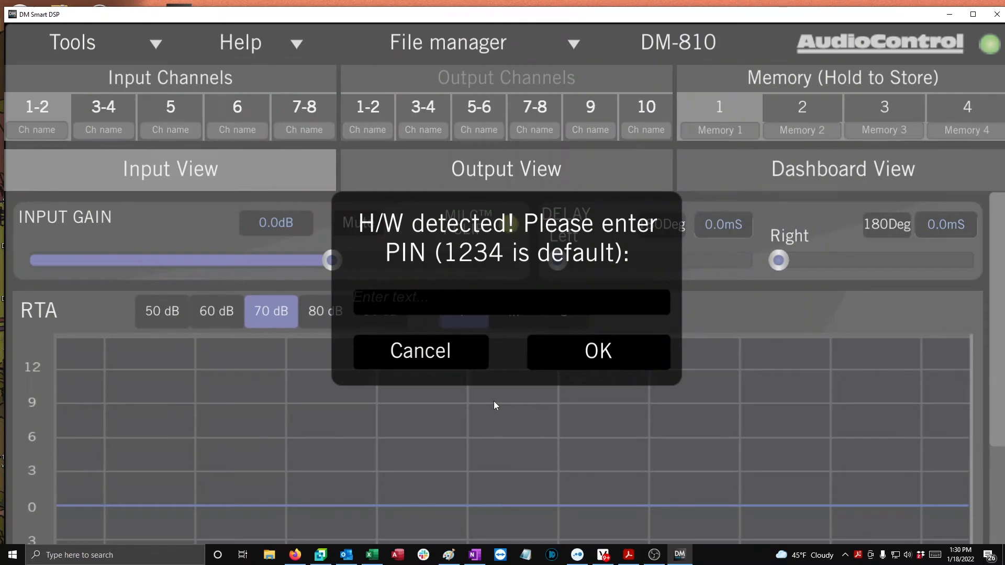
Step: Confirm the 'H/W detected! Please enter PIN' prompt so device data begins loading
{"action": "left_click", "coordinate": [596, 350]}
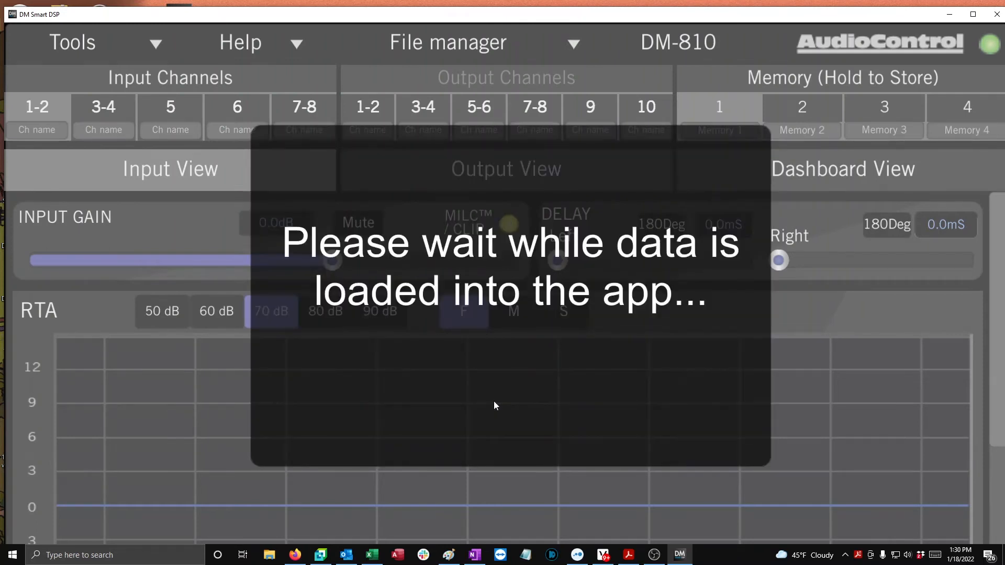